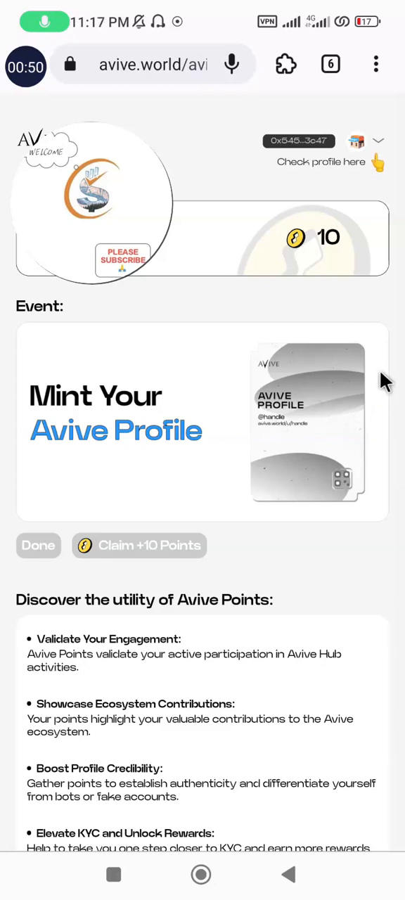
pyautogui.moveTo(364, 199)
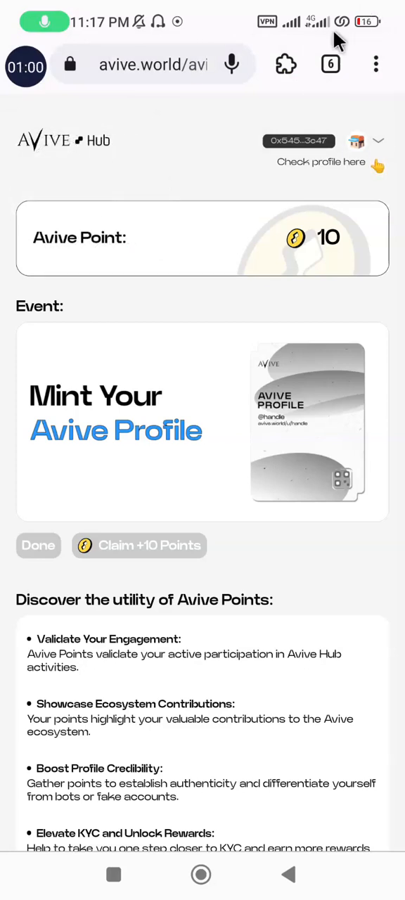
# - Launch the MetaMask wallet from the browser's Extensions list, showing the 0.0013 ETH account
pyautogui.click(286, 64)
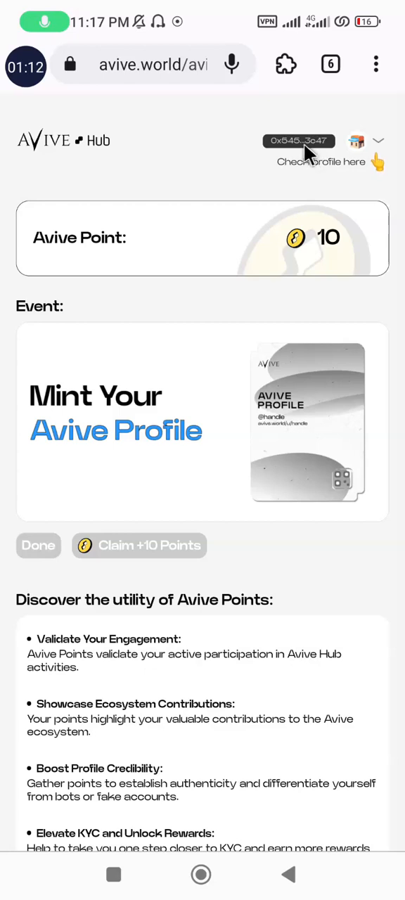
pyautogui.moveTo(345, 197)
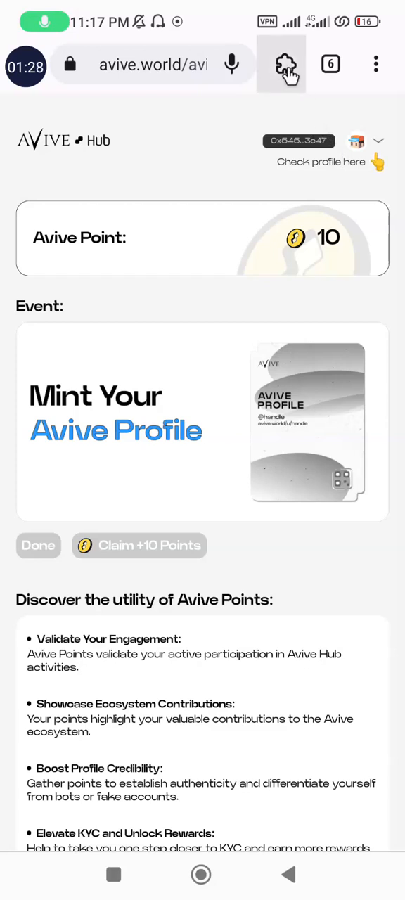
pyautogui.click(282, 65)
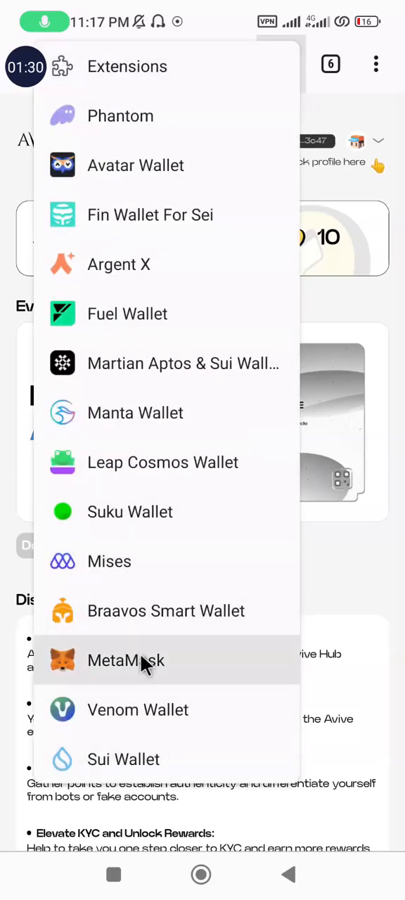
pyautogui.click(127, 660)
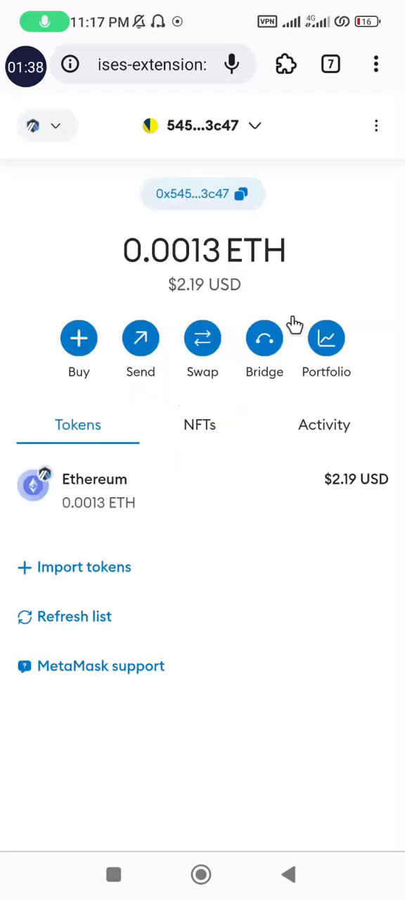
pyautogui.moveTo(318, 395)
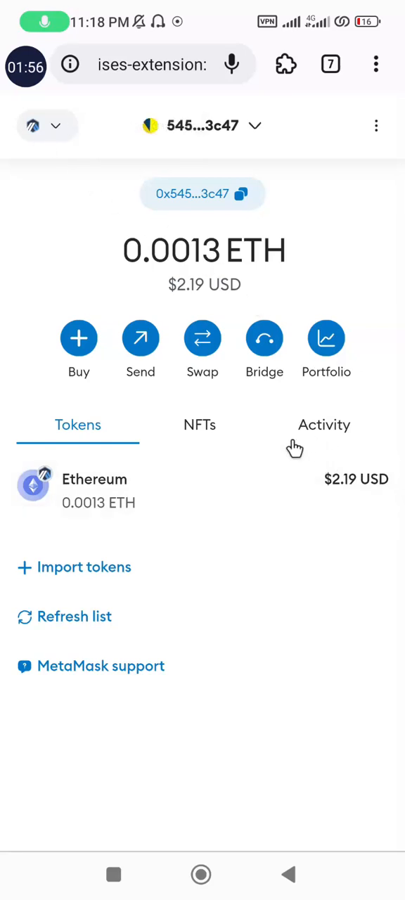
pyautogui.moveTo(7, 113)
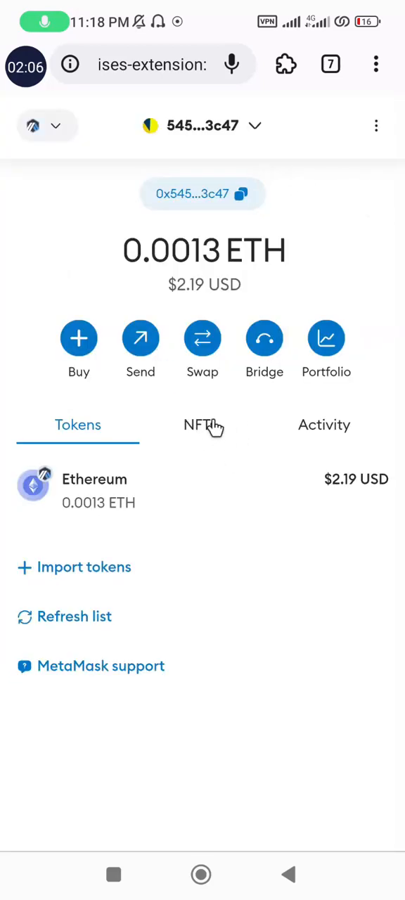
# - Switch to the wallet's NFTs list and bring up the empty Import NFT form
pyautogui.click(199, 424)
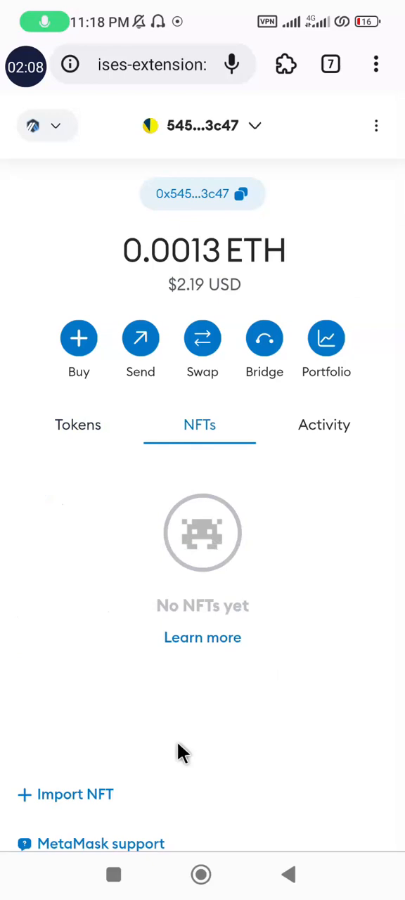
pyautogui.scroll(3)
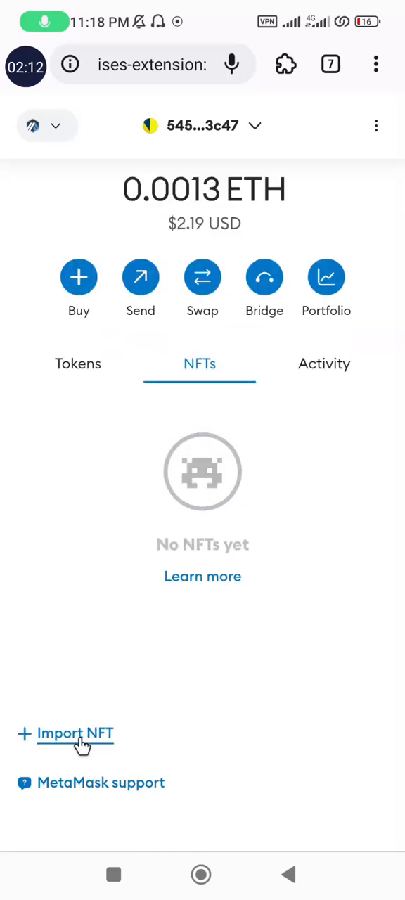
pyautogui.click(74, 733)
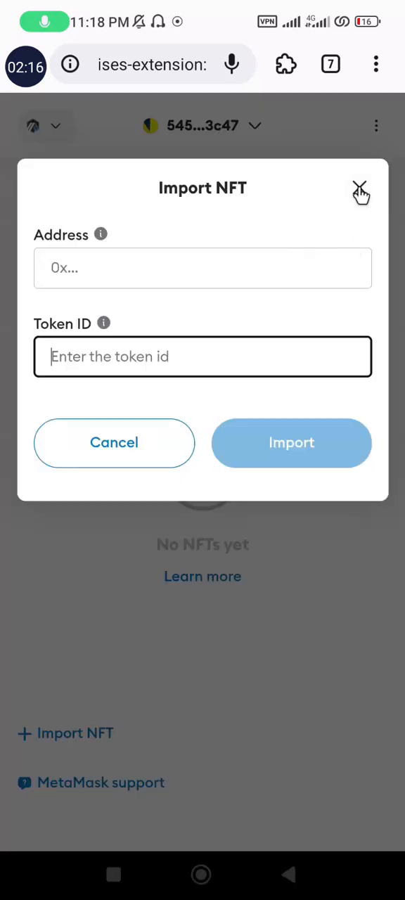
pyautogui.click(361, 191)
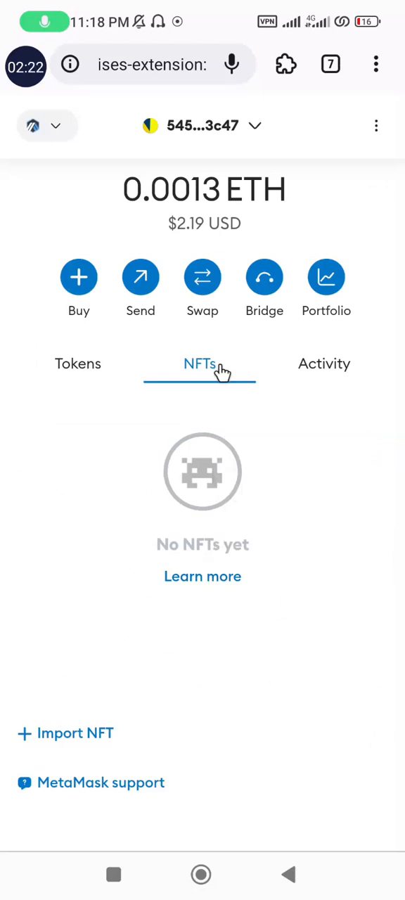
pyautogui.moveTo(75, 732)
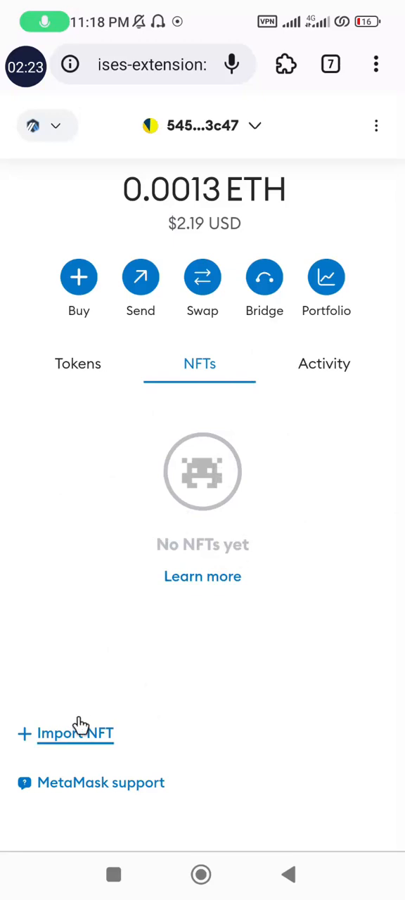
pyautogui.click(74, 732)
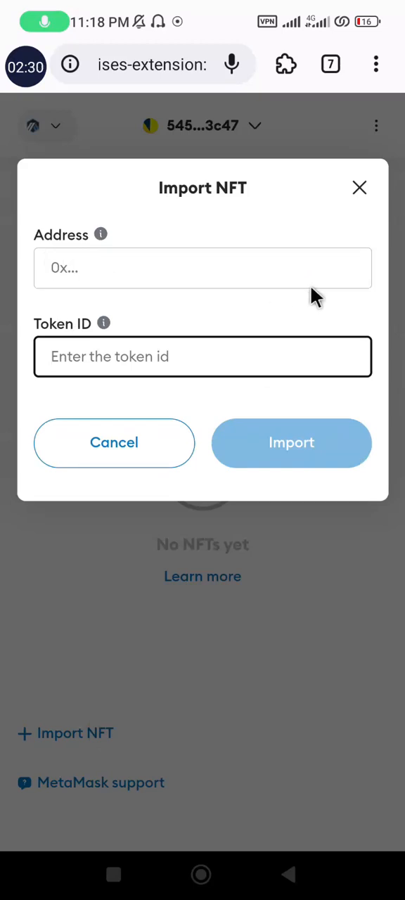
pyautogui.moveTo(302, 123)
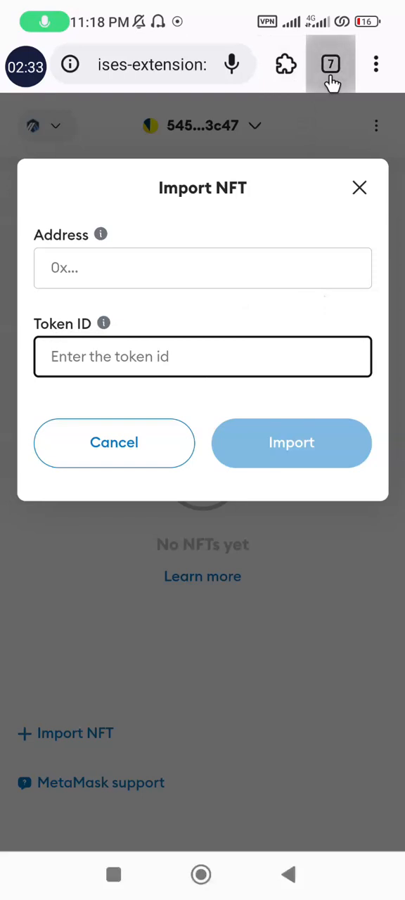
pyautogui.moveTo(391, 433)
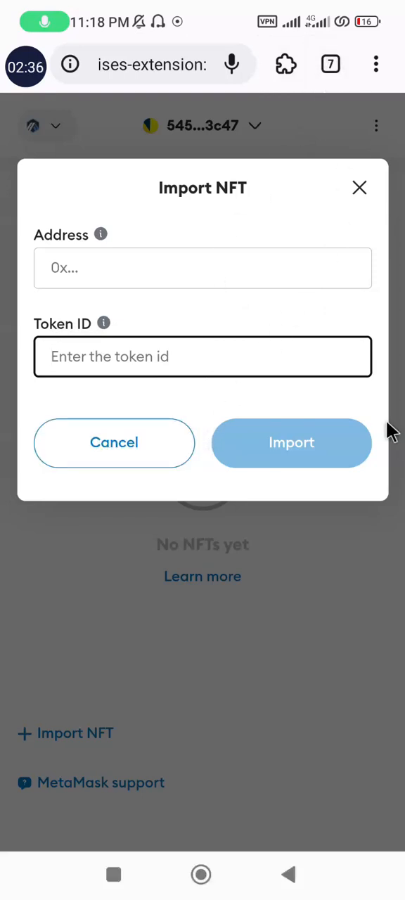
# - Return to the Avive Point tab and go to My Profile from the account dropdown
pyautogui.click(330, 64)
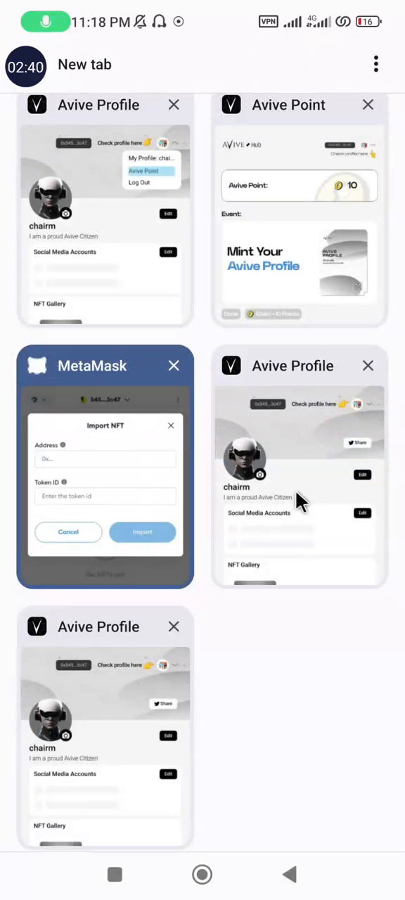
pyautogui.click(299, 211)
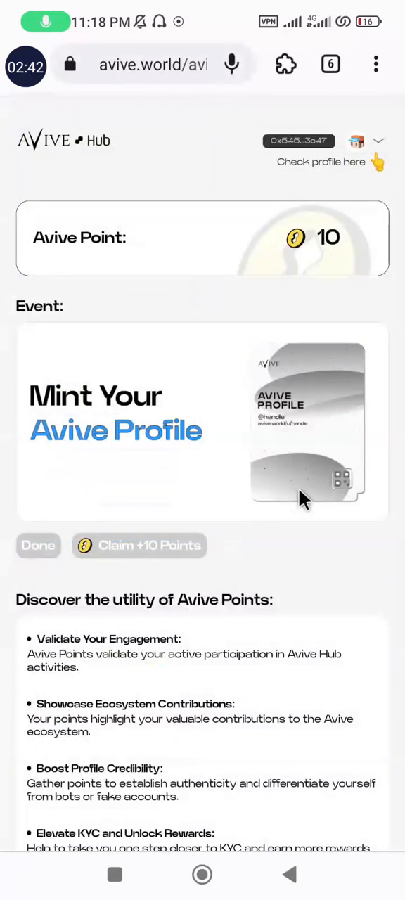
pyautogui.click(377, 141)
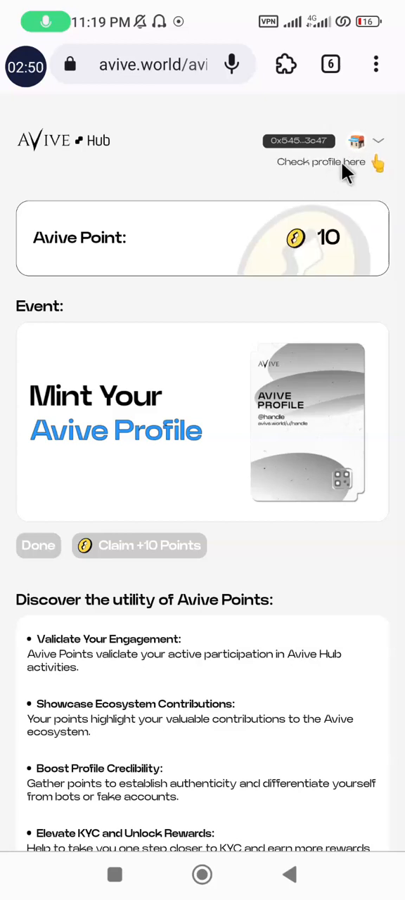
pyautogui.click(378, 141)
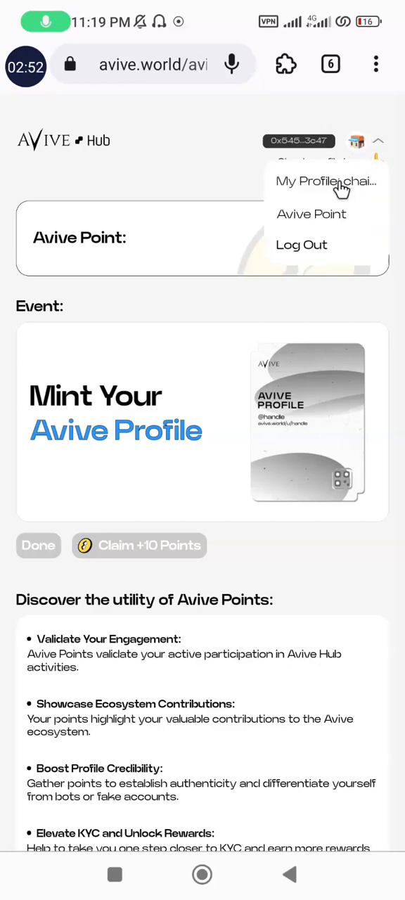
pyautogui.click(325, 180)
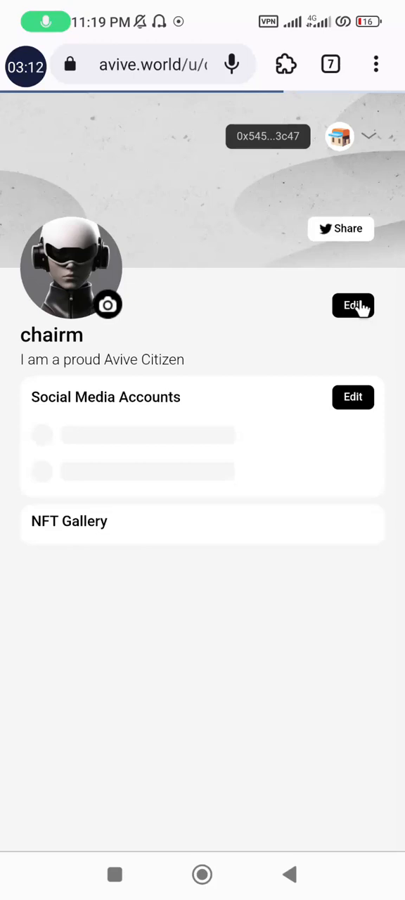
pyautogui.moveTo(360, 311)
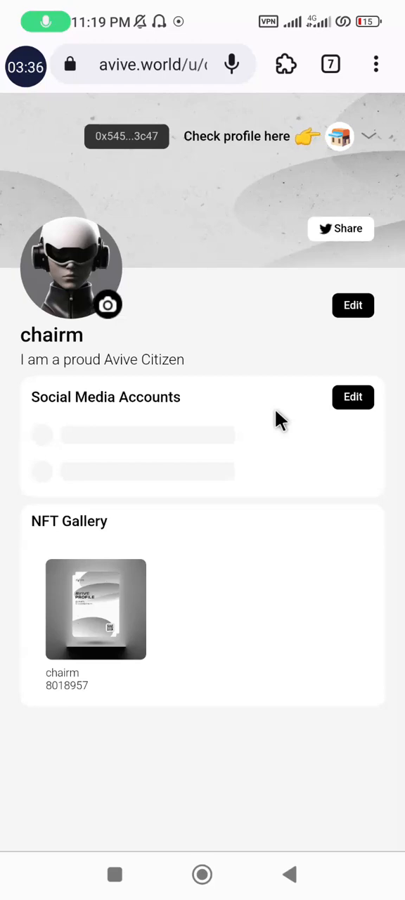
pyautogui.moveTo(218, 459)
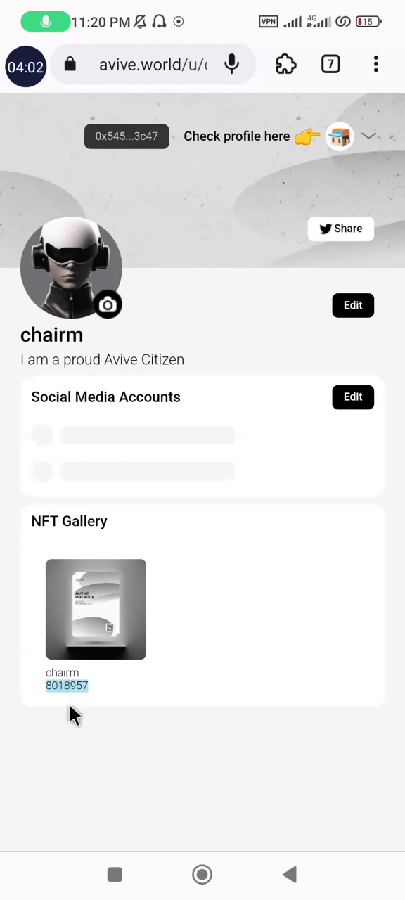
pyautogui.moveTo(76, 707)
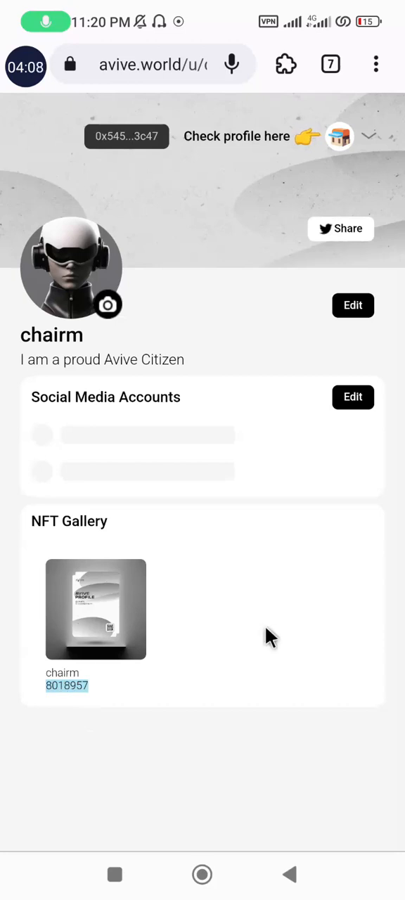
# - Note token ID 8018957 in the NFT Gallery and head back to the MetaMask wallet
pyautogui.doubleClick(67, 685)
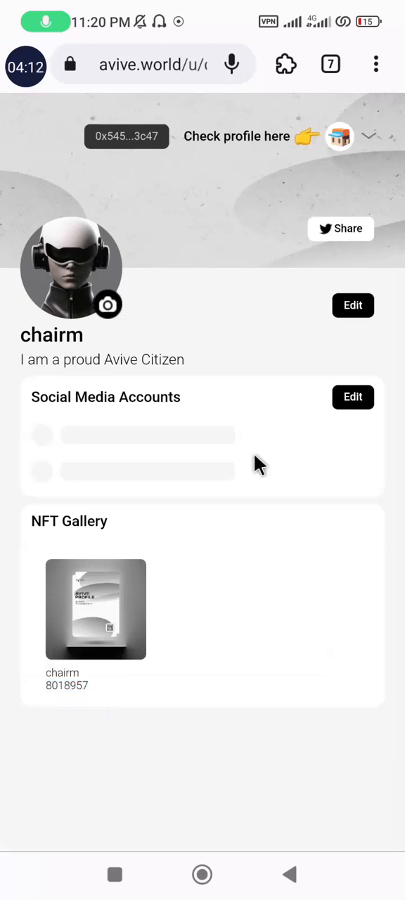
pyautogui.click(286, 64)
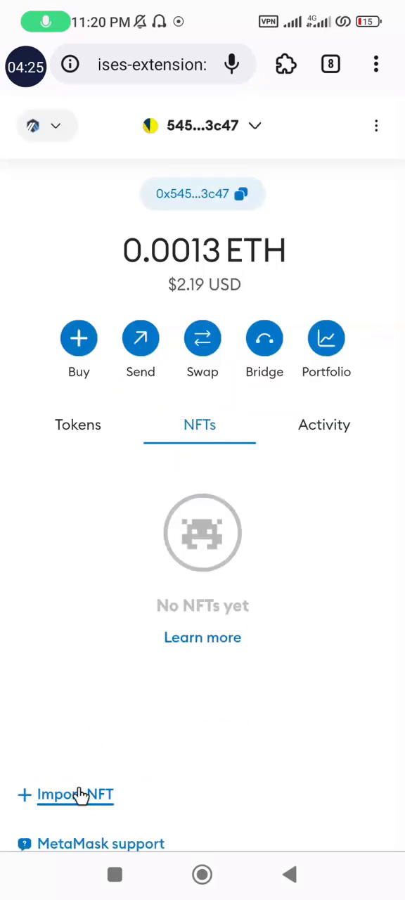
# - Enter token ID 8018957 in MetaMask's Import NFT form
pyautogui.click(74, 794)
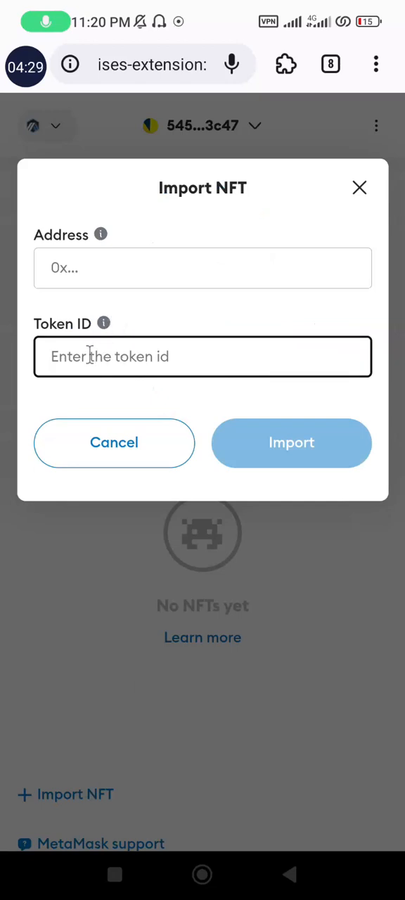
pyautogui.write('8018957')
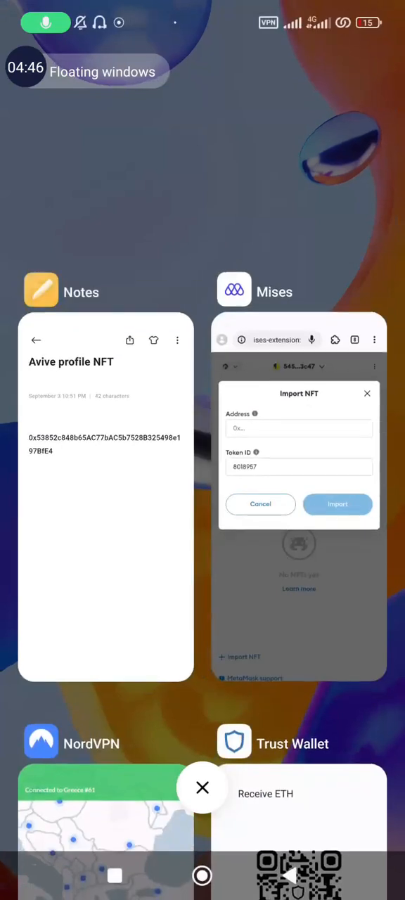
# - Fetch the contract address from the saved note and confirm importing the Avive Profile NFT
pyautogui.click(299, 457)
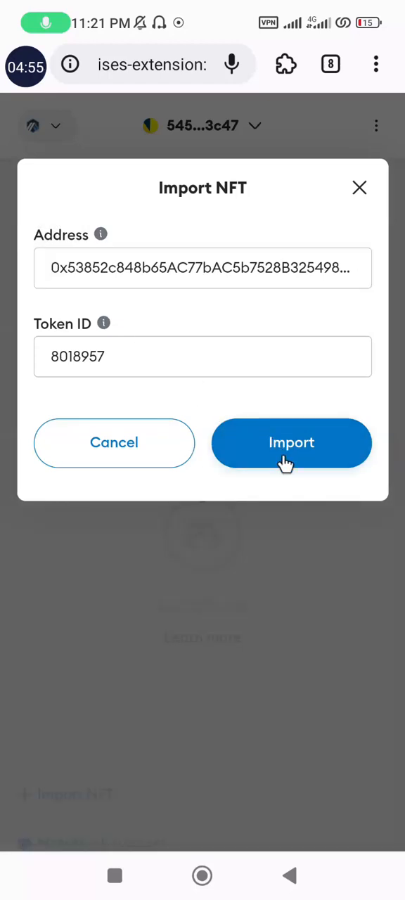
pyautogui.moveTo(315, 545)
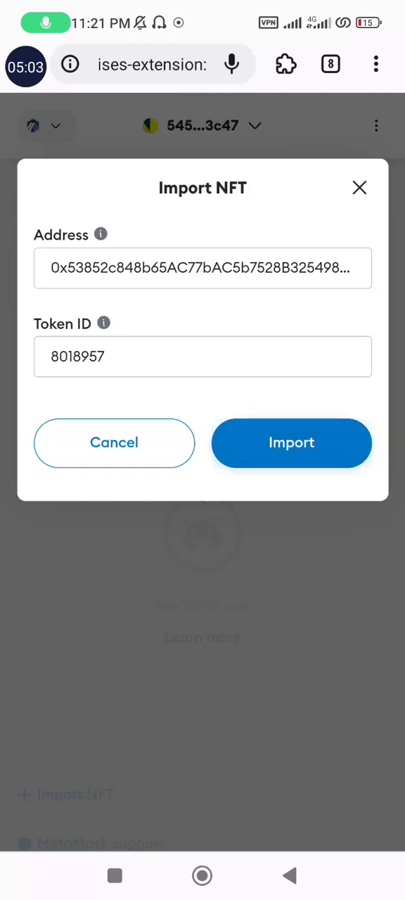
pyautogui.moveTo(291, 486)
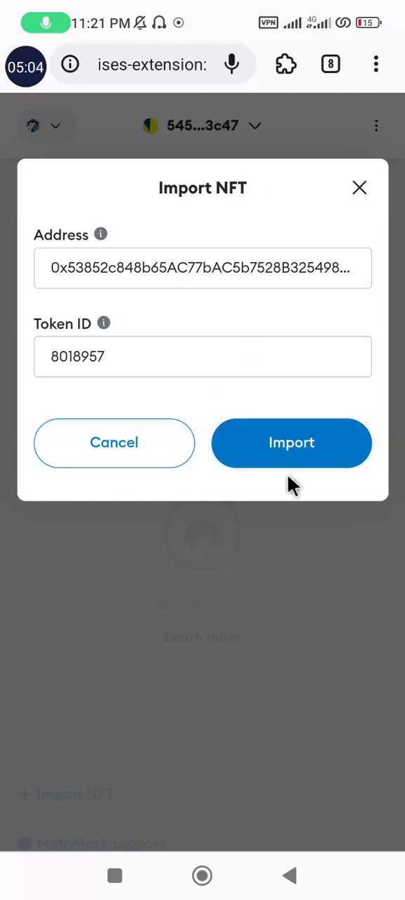
pyautogui.moveTo(291, 422)
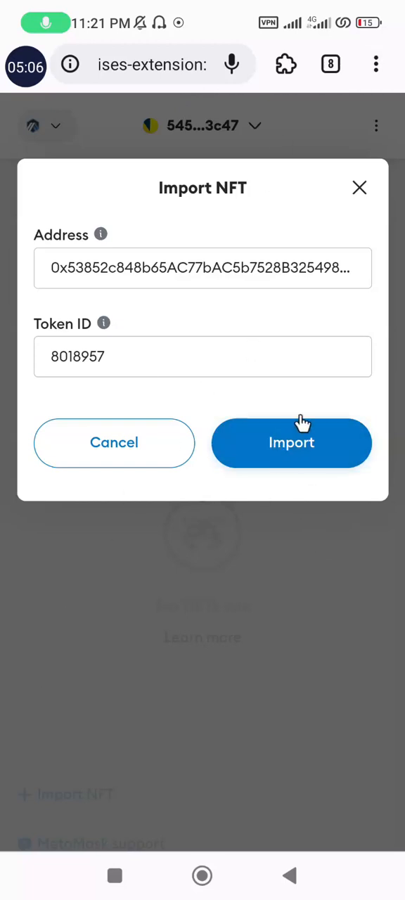
pyautogui.moveTo(361, 232)
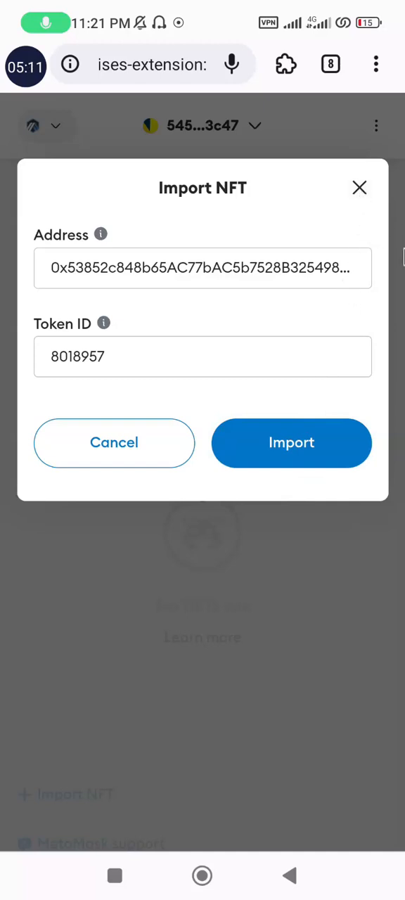
pyautogui.click(291, 442)
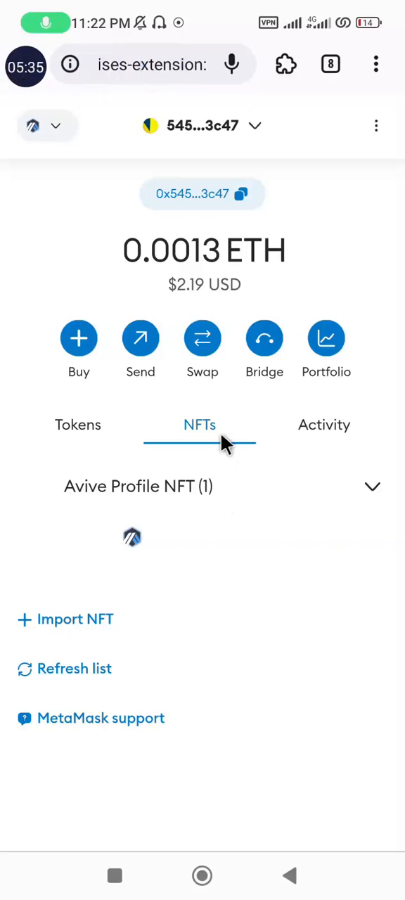
pyautogui.moveTo(201, 450)
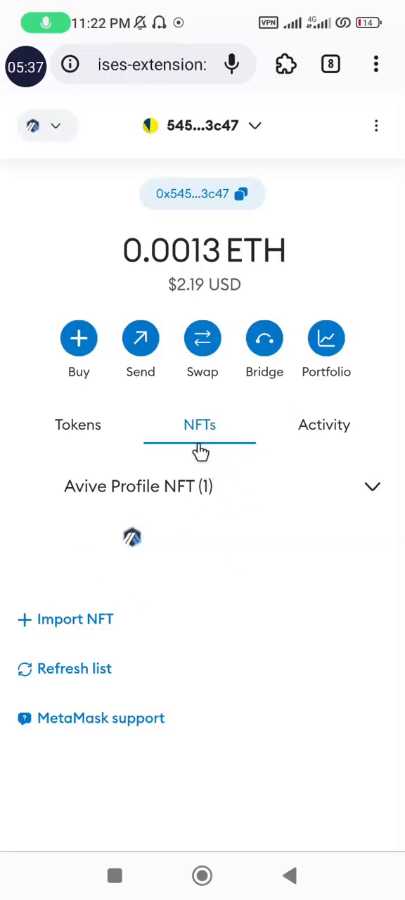
# - Collapse and re-expand the Avive Profile NFT collection to load its artwork thumbnail
pyautogui.click(373, 486)
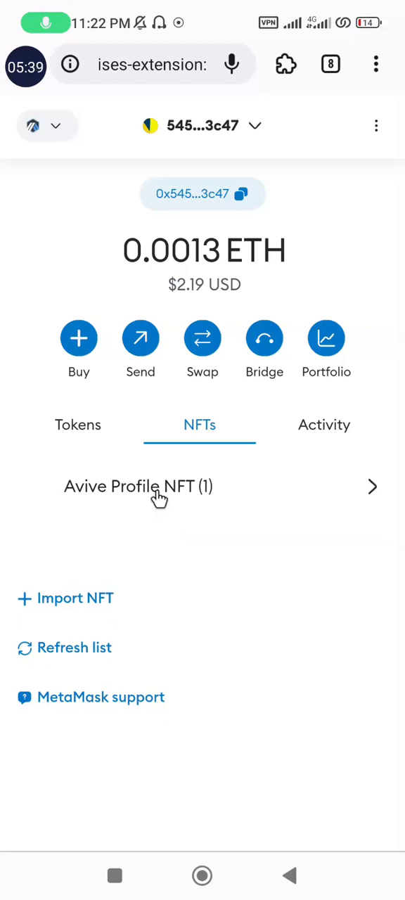
pyautogui.click(138, 486)
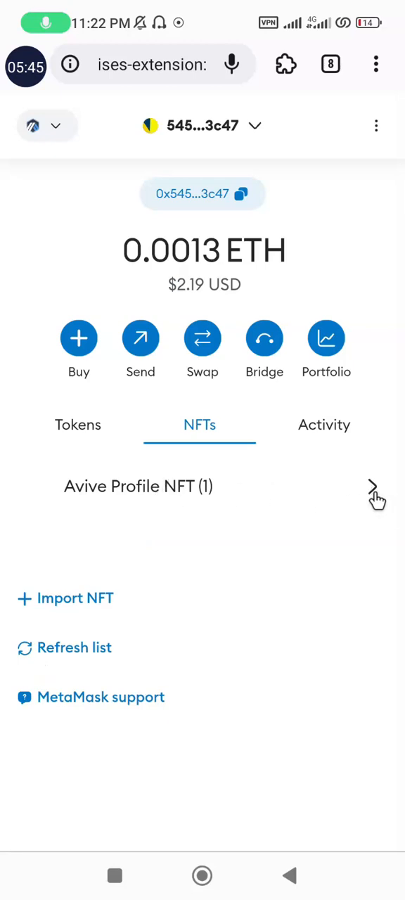
pyautogui.click(373, 487)
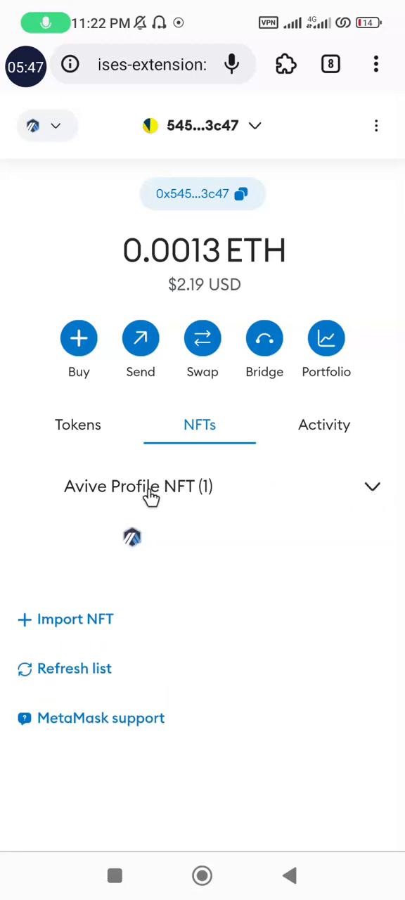
pyautogui.moveTo(174, 506)
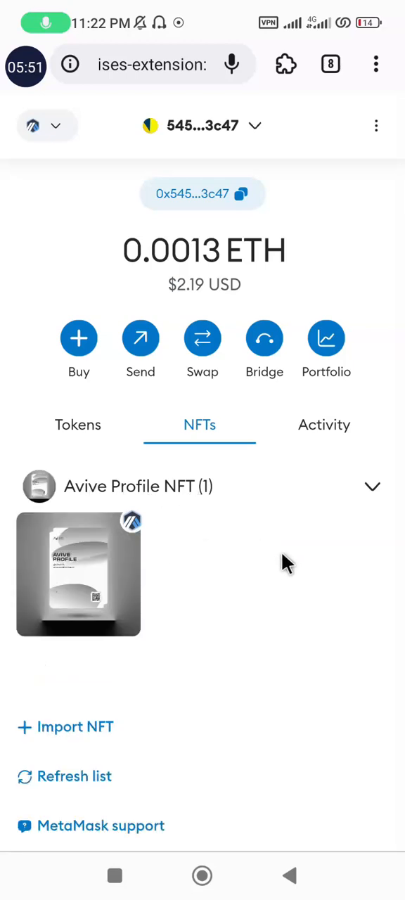
pyautogui.moveTo(70, 562)
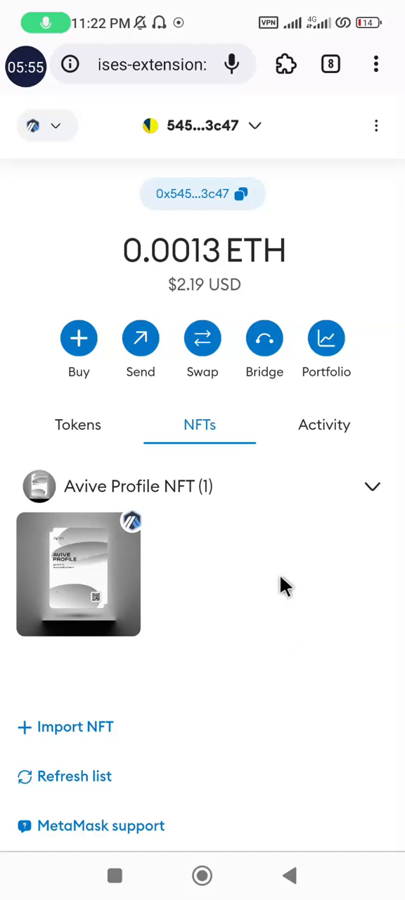
pyautogui.moveTo(203, 552)
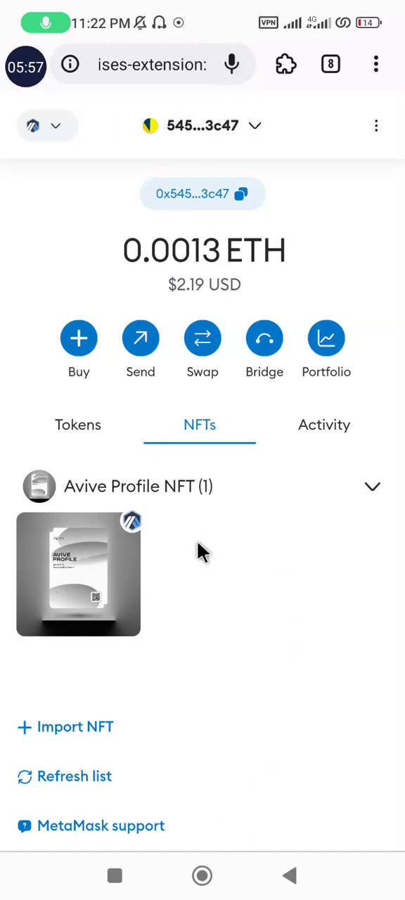
pyautogui.moveTo(295, 433)
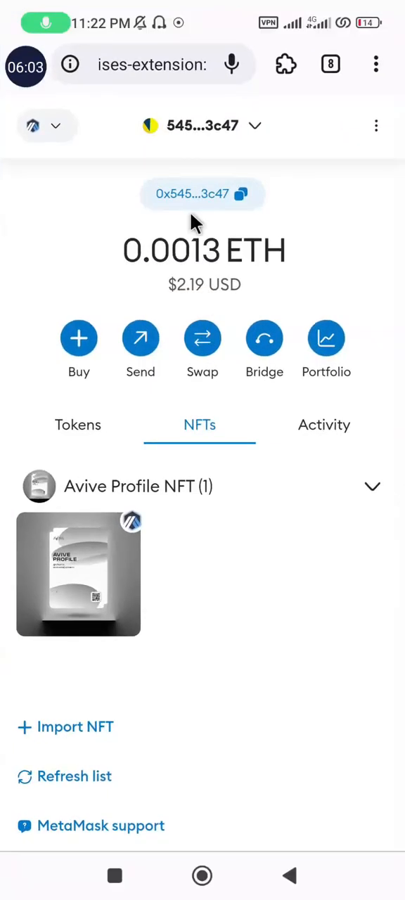
pyautogui.moveTo(257, 125)
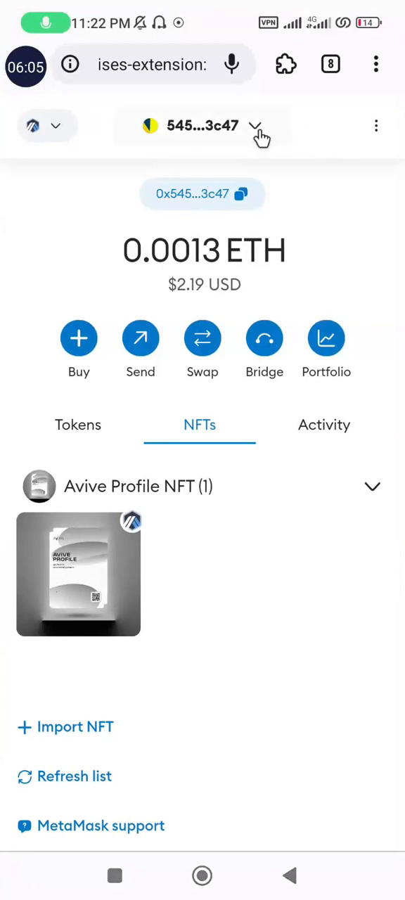
# - Dismiss the account selector and reopen MetaMask from the Extensions list
pyautogui.click(255, 125)
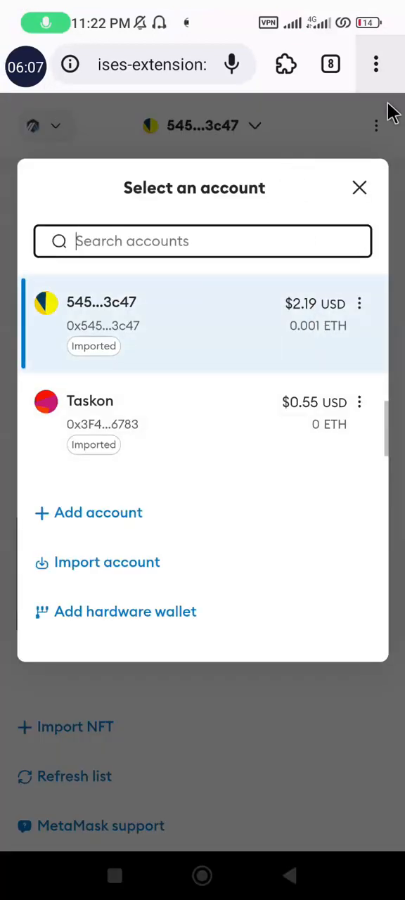
pyautogui.click(359, 188)
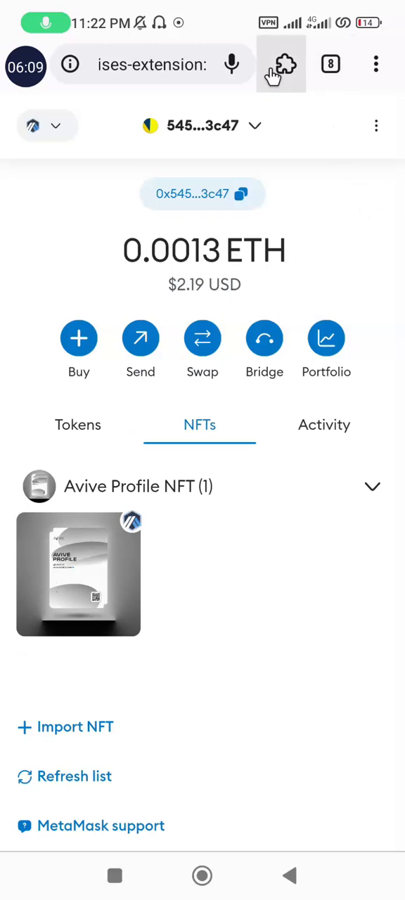
pyautogui.click(281, 64)
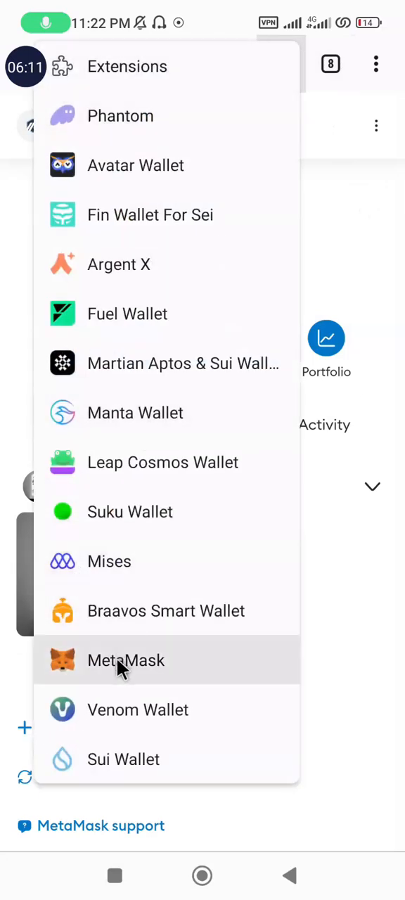
pyautogui.click(125, 660)
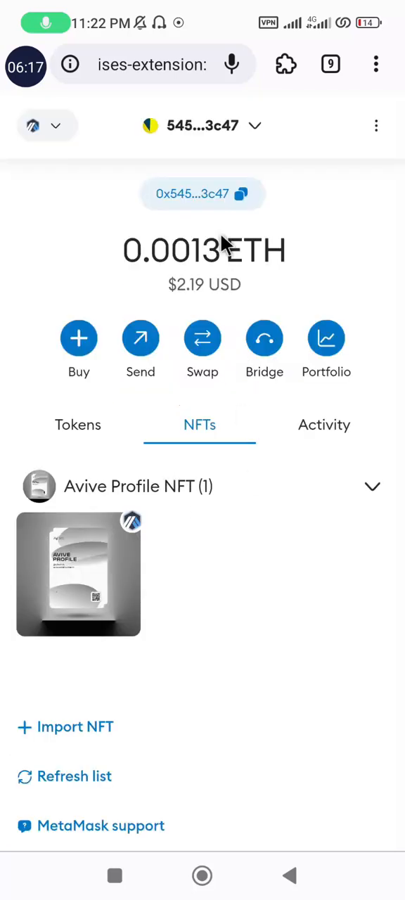
pyautogui.moveTo(270, 397)
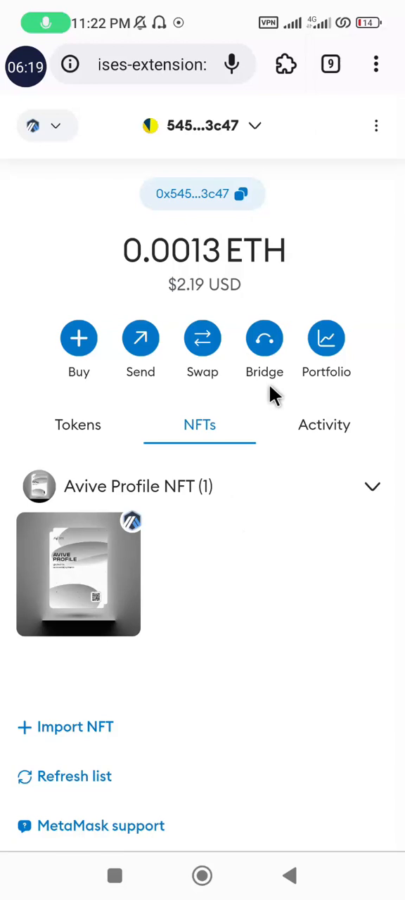
pyautogui.click(78, 574)
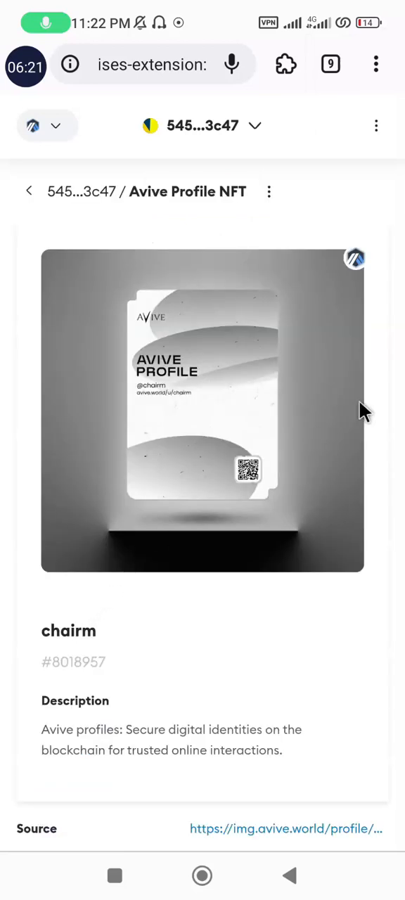
pyautogui.moveTo(246, 548)
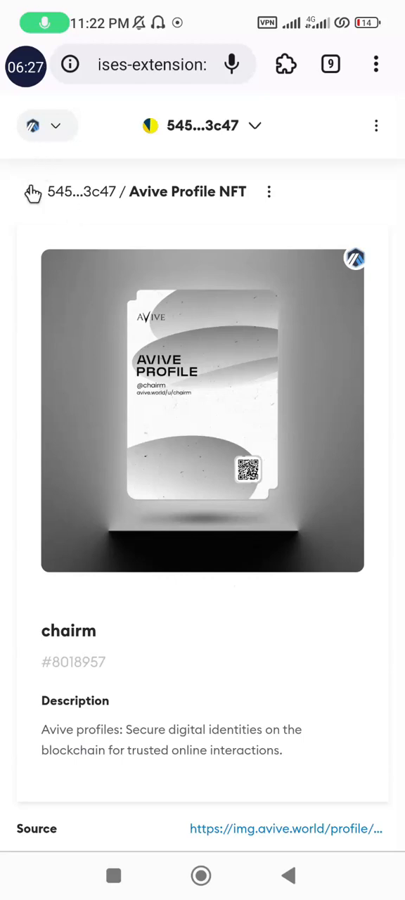
pyautogui.click(288, 875)
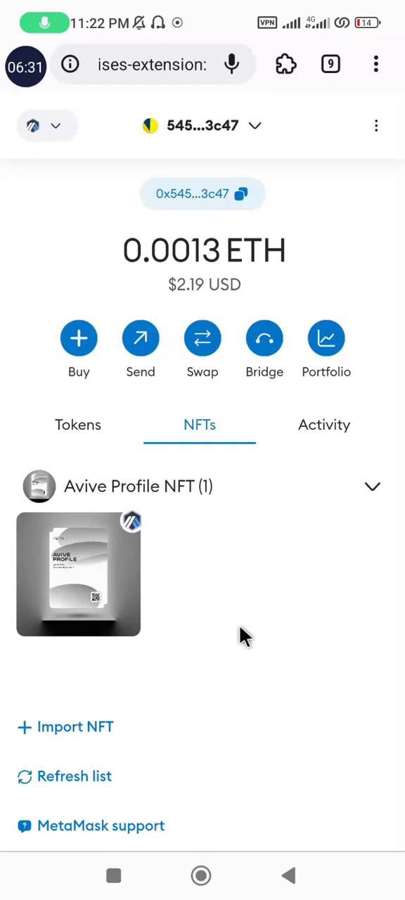
pyautogui.moveTo(294, 547)
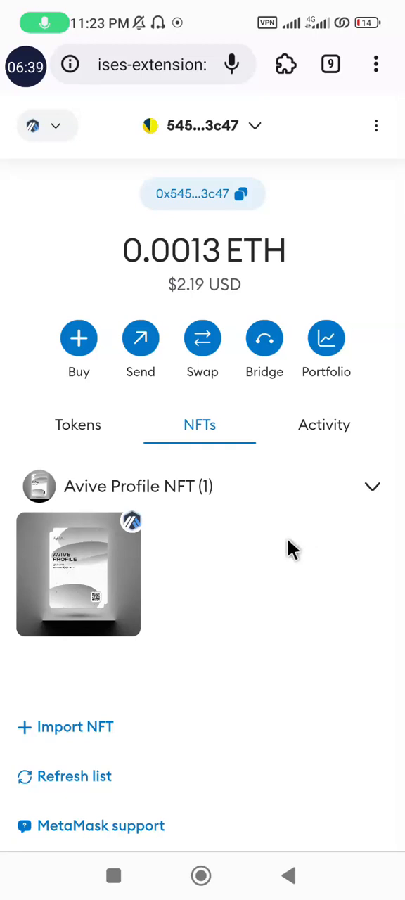
pyautogui.moveTo(280, 576)
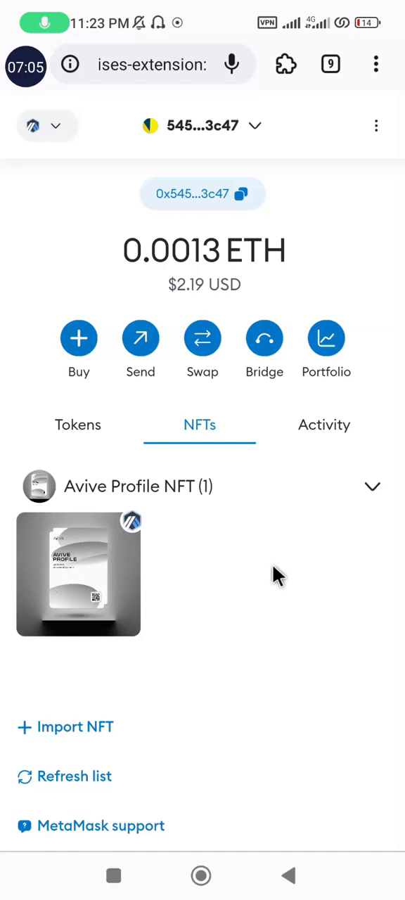
pyautogui.moveTo(88, 547)
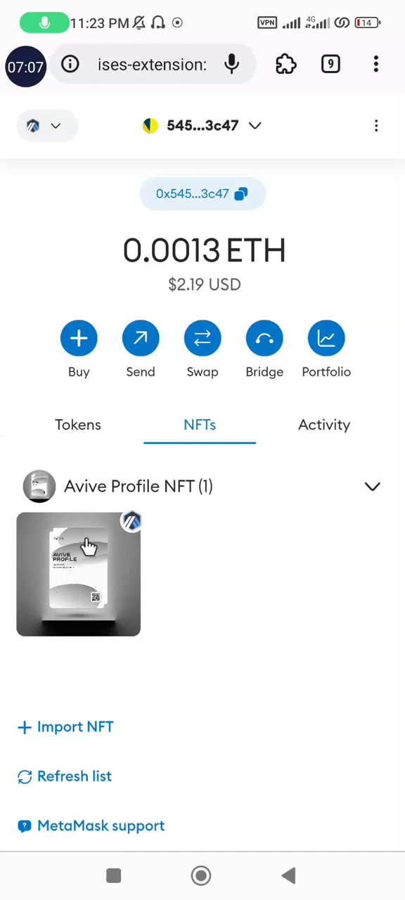
pyautogui.moveTo(99, 564)
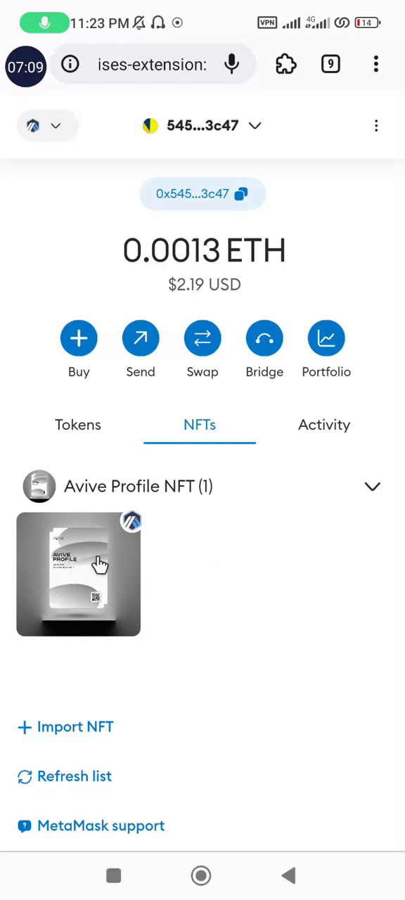
pyautogui.moveTo(242, 541)
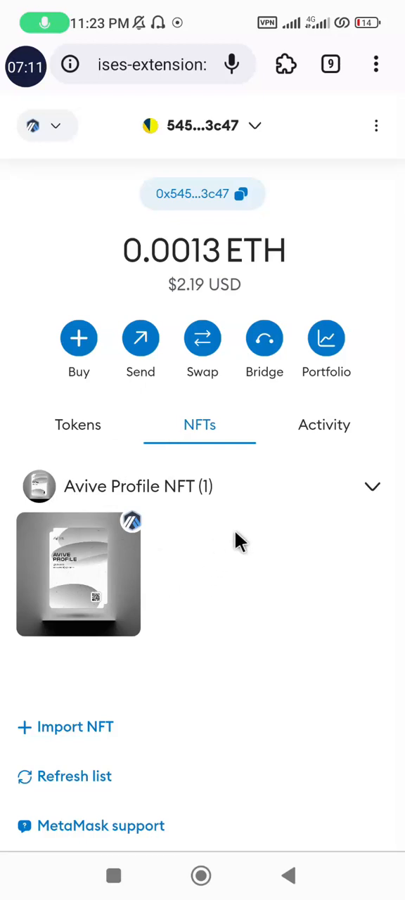
pyautogui.moveTo(184, 654)
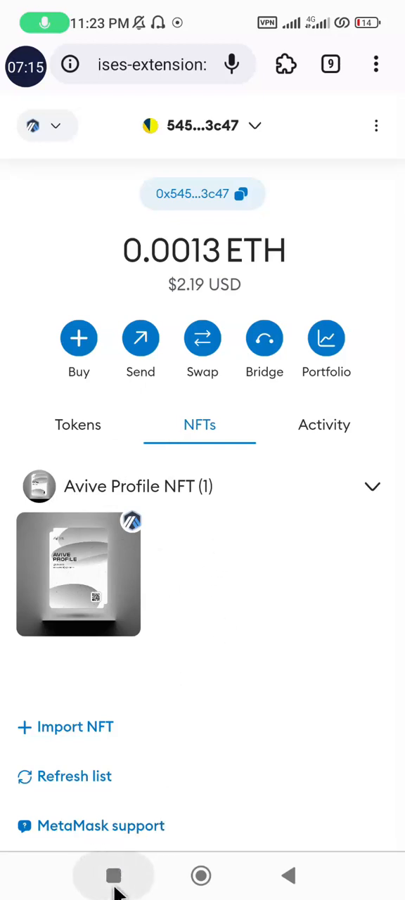
# - Leave the browser for the home screen and launch the Avive app
pyautogui.click(113, 875)
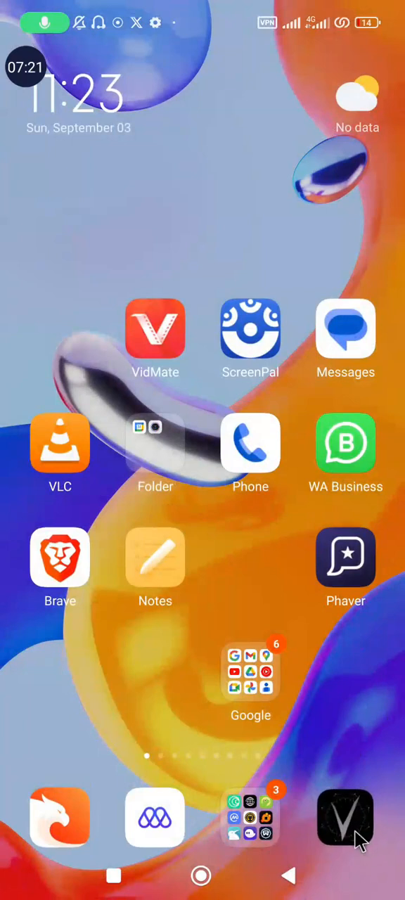
pyautogui.click(345, 817)
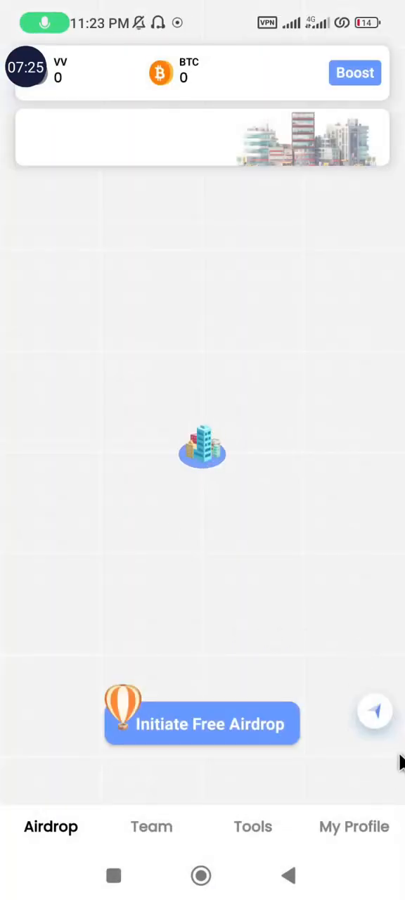
# - Answer the location permission prompt so the Airdrop map and rewards panel load
pyautogui.click(201, 723)
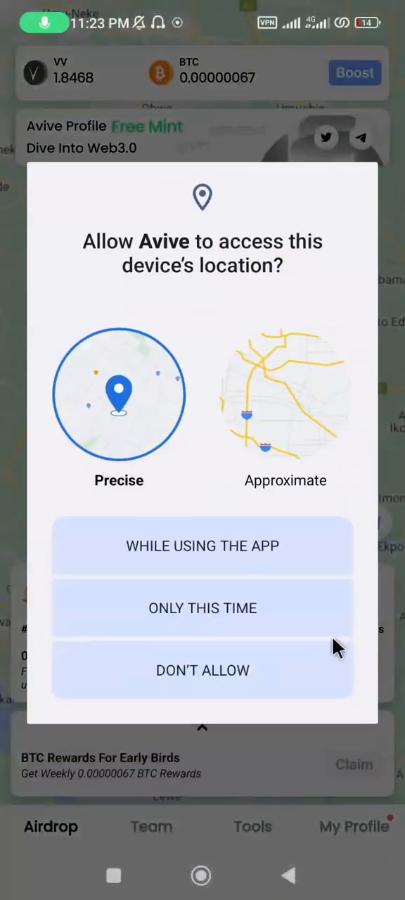
pyautogui.click(203, 546)
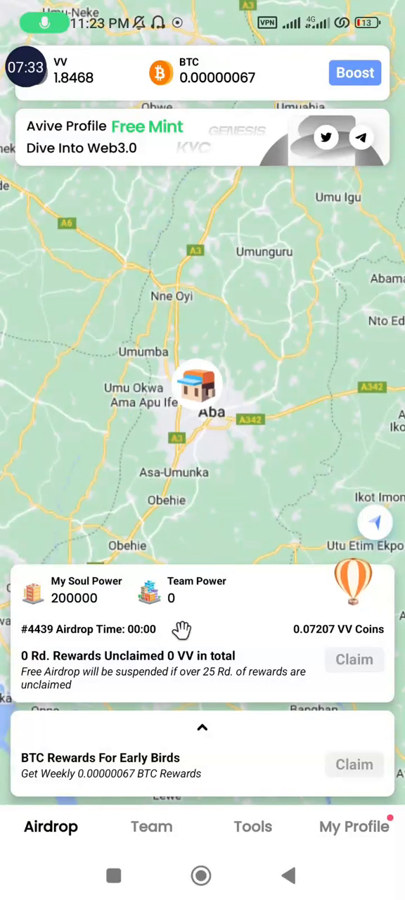
pyautogui.moveTo(158, 163)
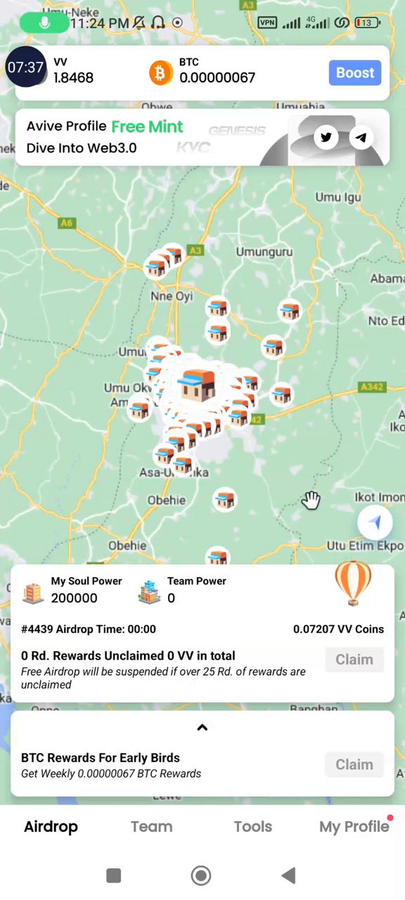
pyautogui.moveTo(352, 645)
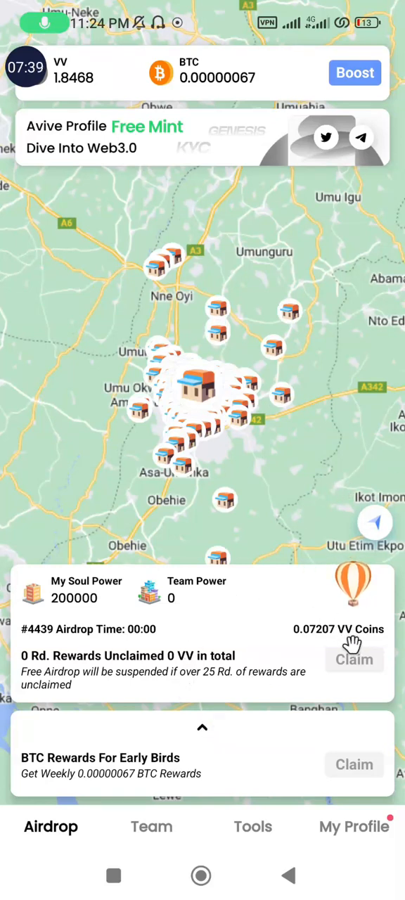